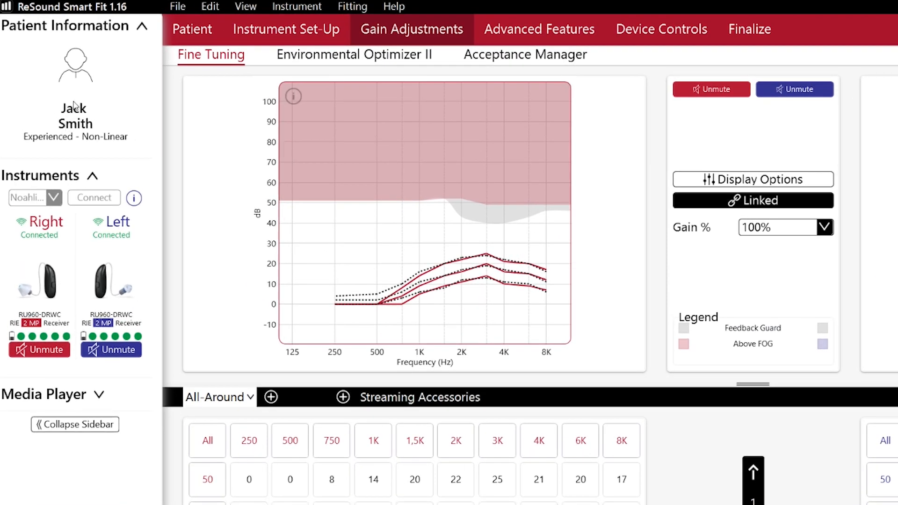
pyautogui.moveTo(61, 232)
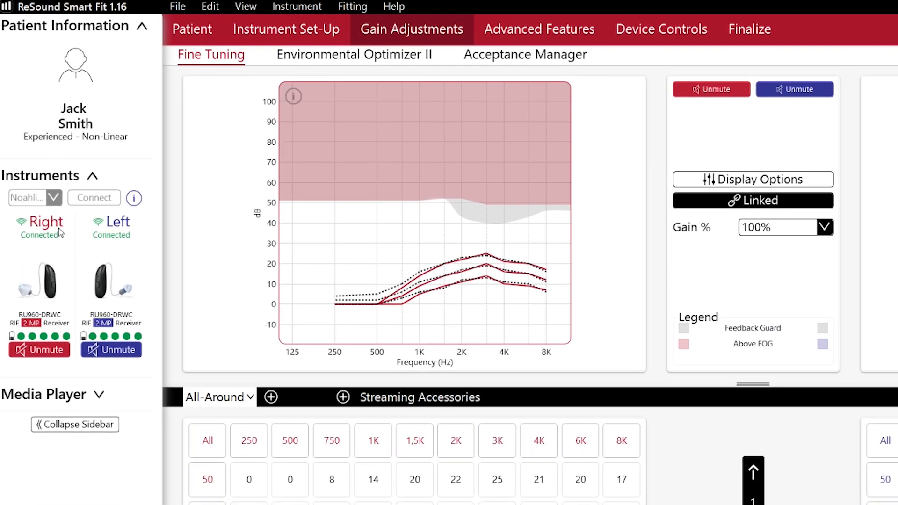
pyautogui.moveTo(60, 288)
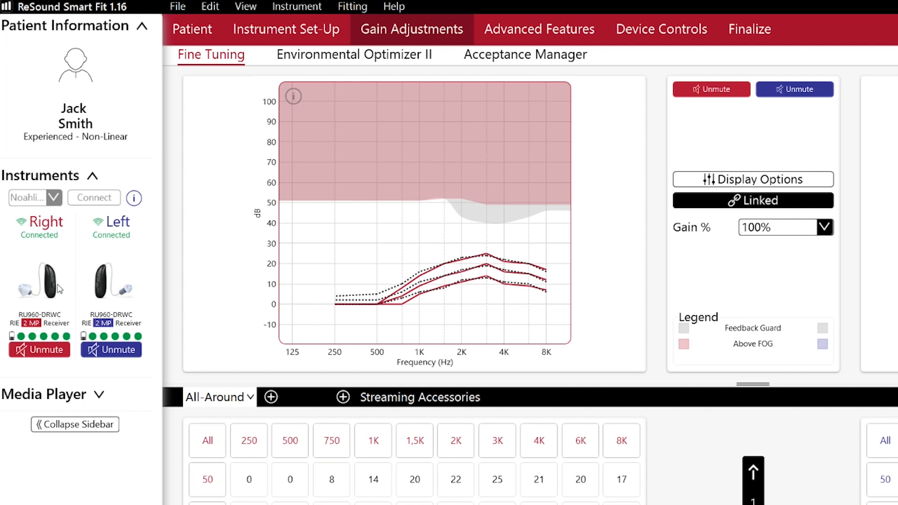
pyautogui.moveTo(97, 340)
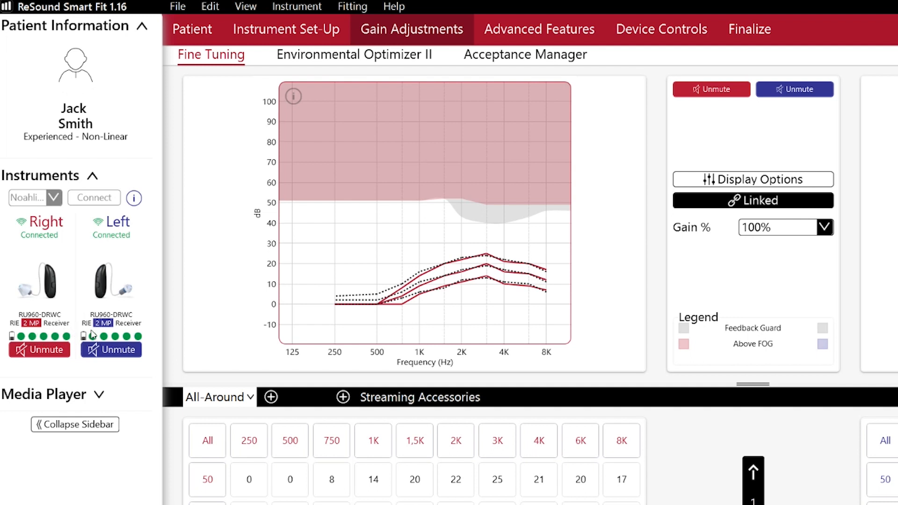
pyautogui.moveTo(83, 221)
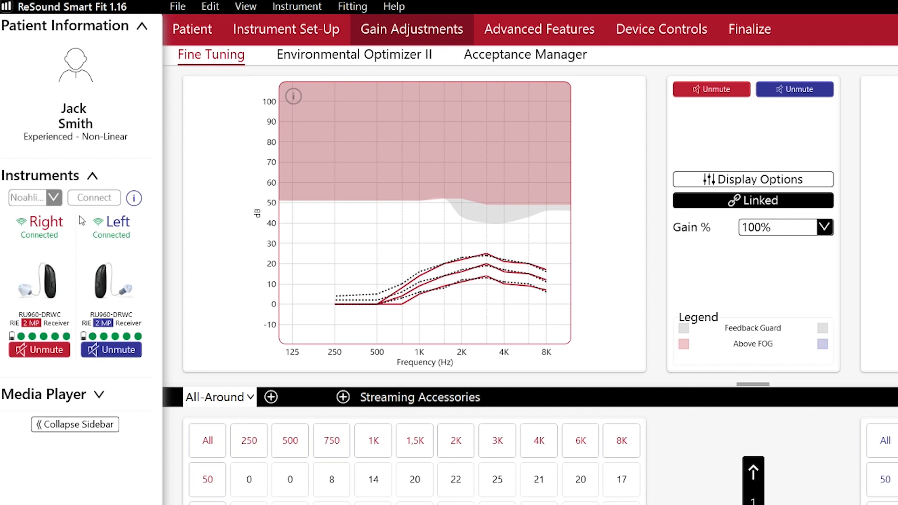
pyautogui.moveTo(99, 232)
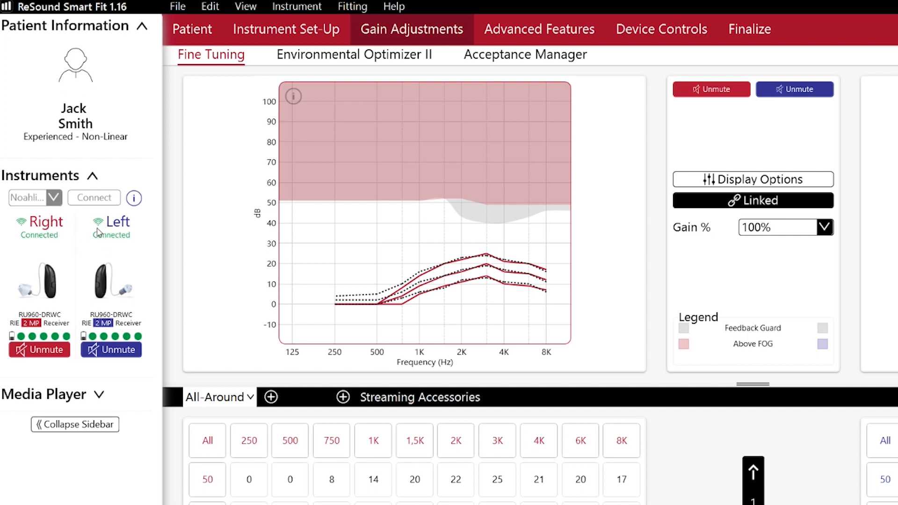
pyautogui.moveTo(89, 225)
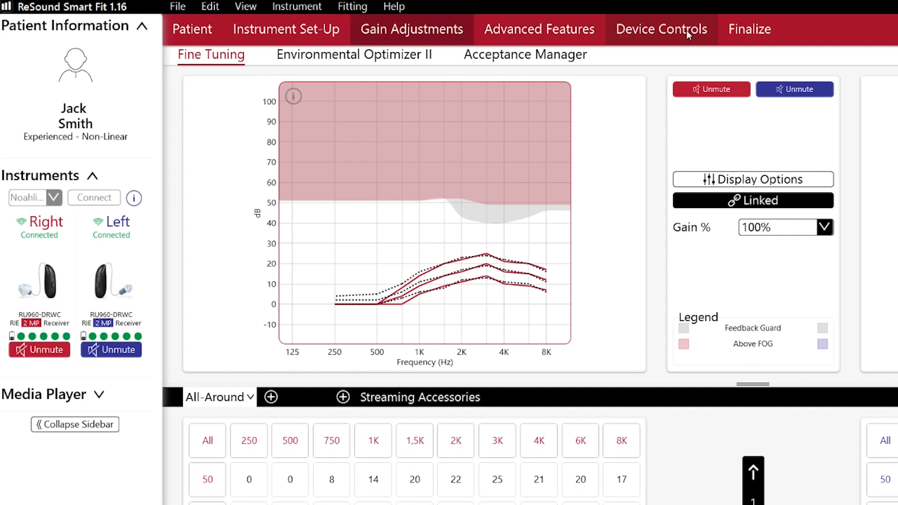
pyautogui.moveTo(596, 33)
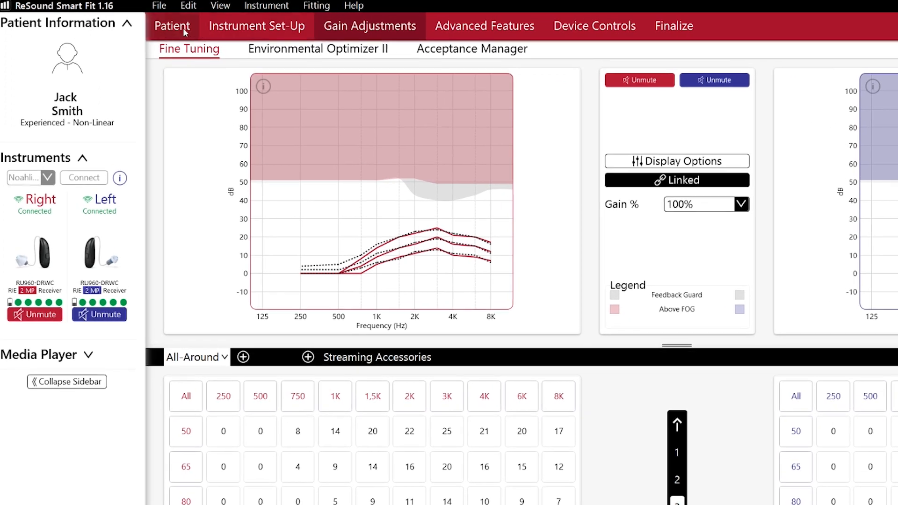
# Return to the first-fit profile and review the target fitting rule and experience level lists
pyautogui.click(172, 26)
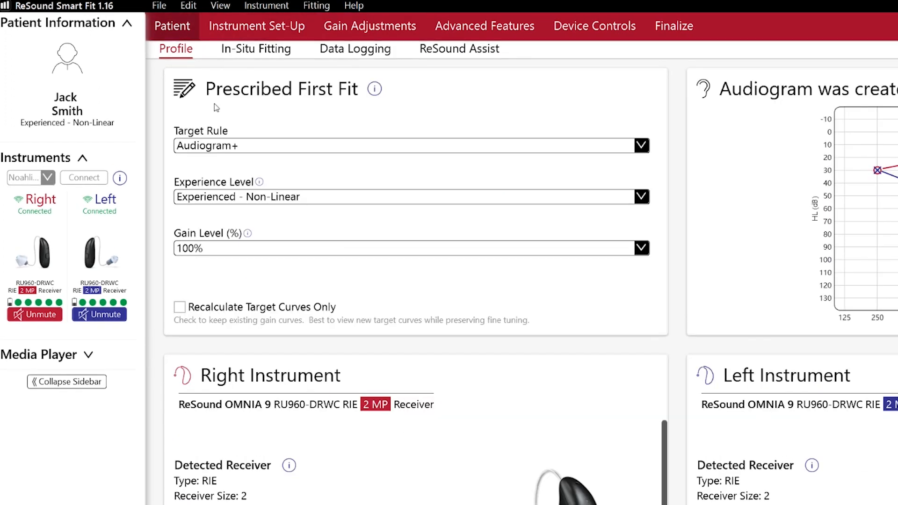
pyautogui.click(639, 146)
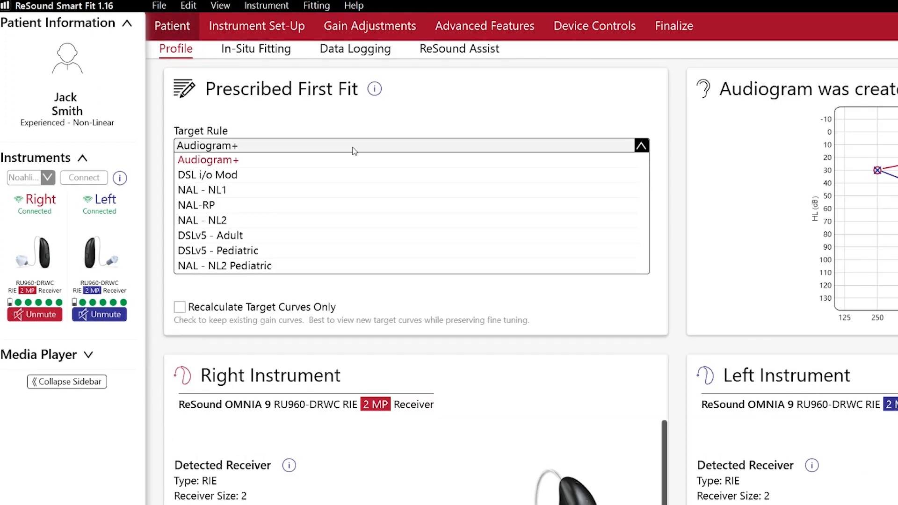
pyautogui.moveTo(302, 161)
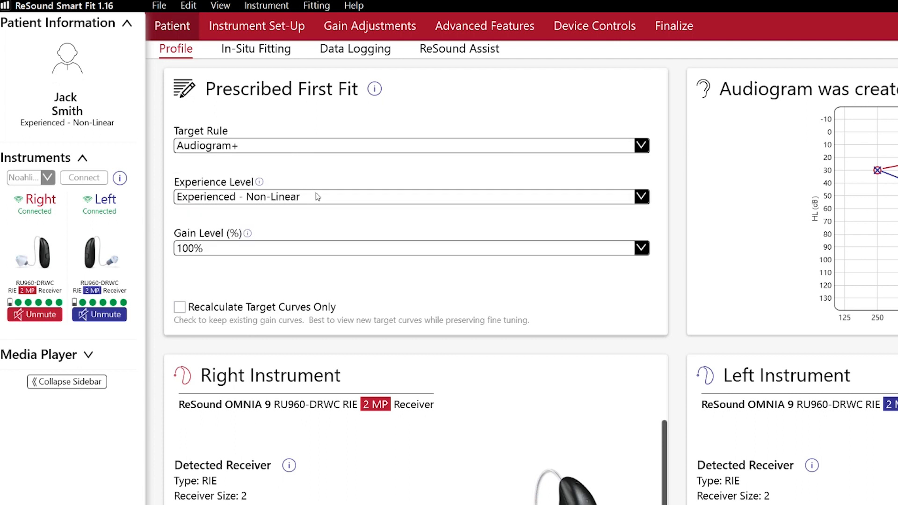
pyautogui.click(641, 197)
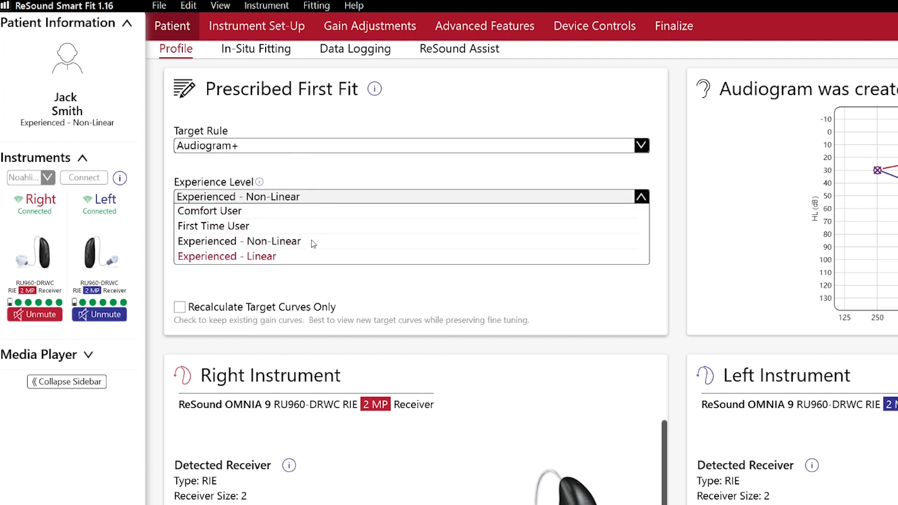
pyautogui.moveTo(321, 213)
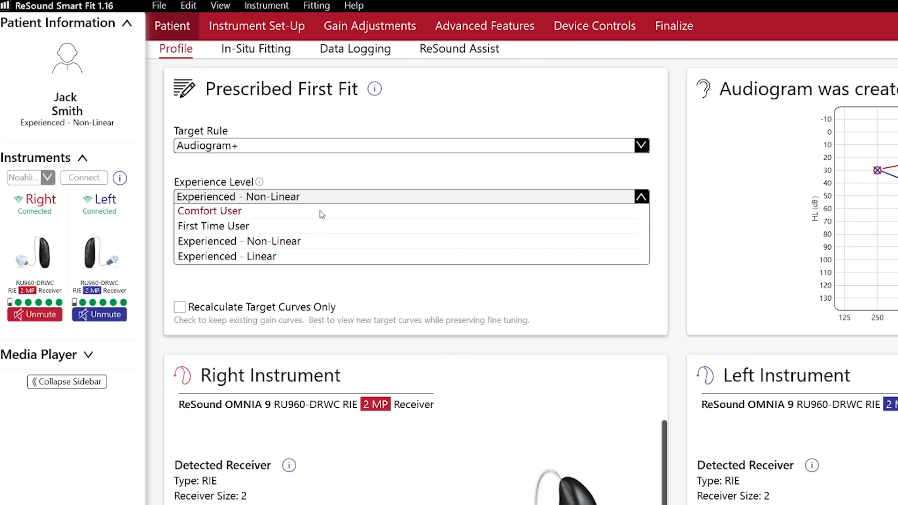
pyautogui.moveTo(213, 225)
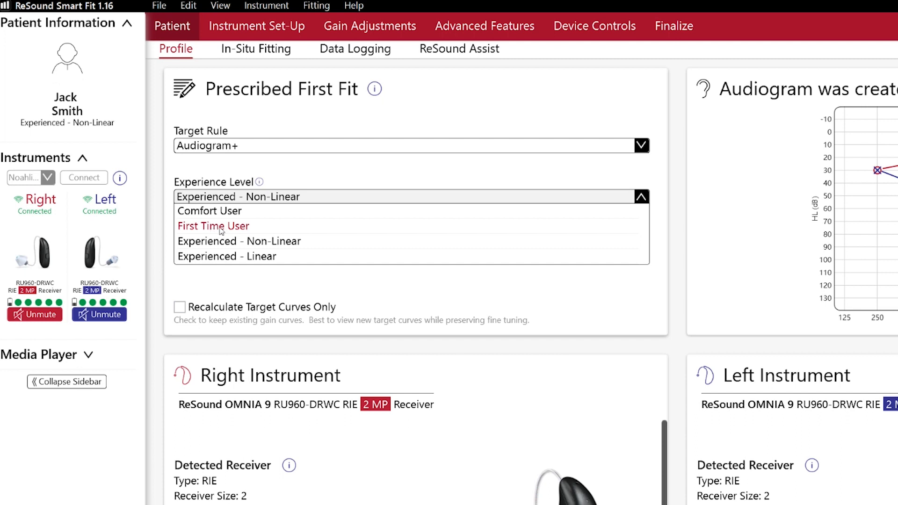
pyautogui.moveTo(219, 232)
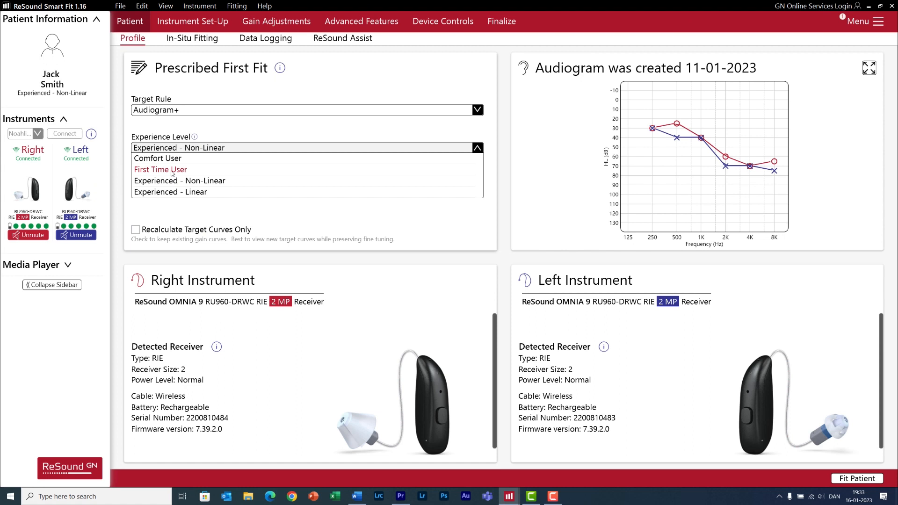
pyautogui.moveTo(172, 174)
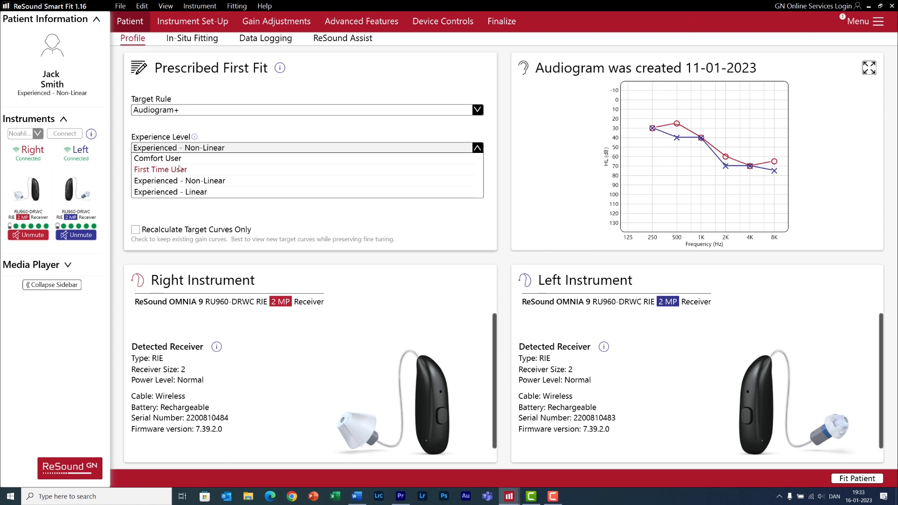
pyautogui.moveTo(157, 158)
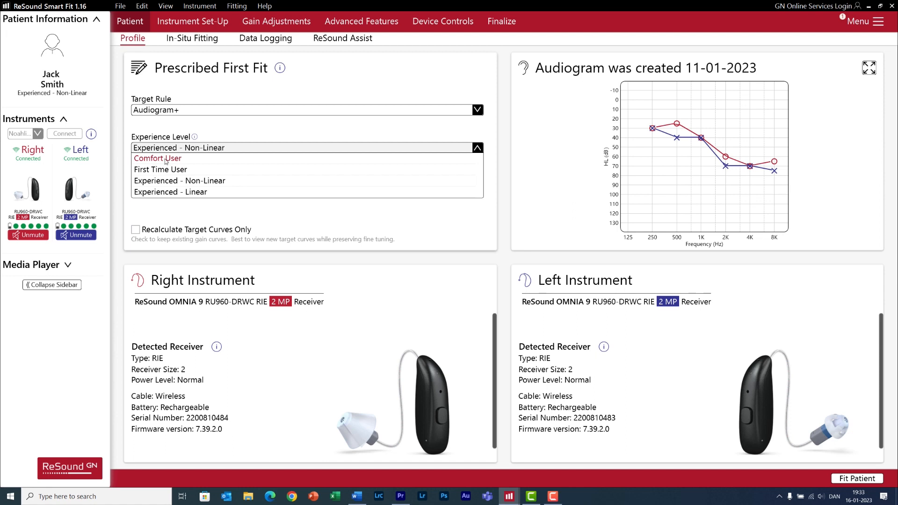
pyautogui.moveTo(166, 160)
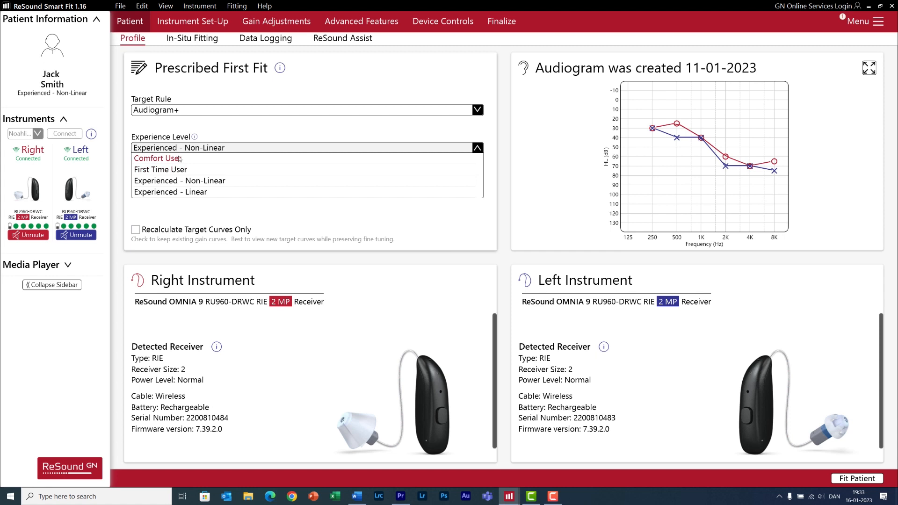
pyautogui.moveTo(283, 21)
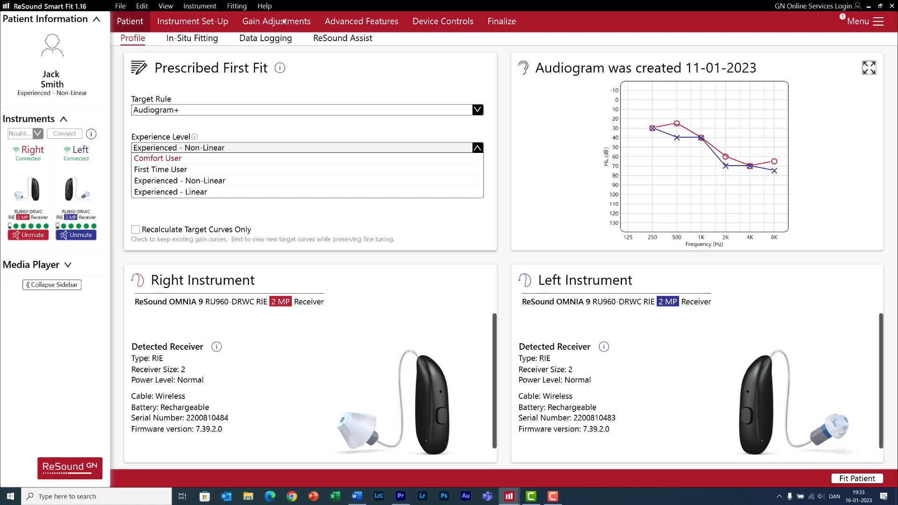
pyautogui.moveTo(363, 22)
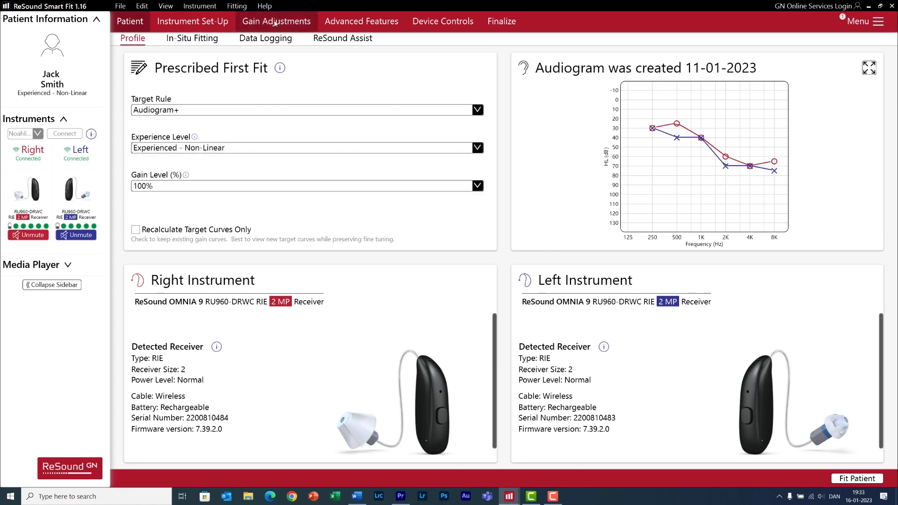
# In gain Fine Tuning, select the loud-input 80 gain handles for all frequencies on both ears
pyautogui.click(276, 21)
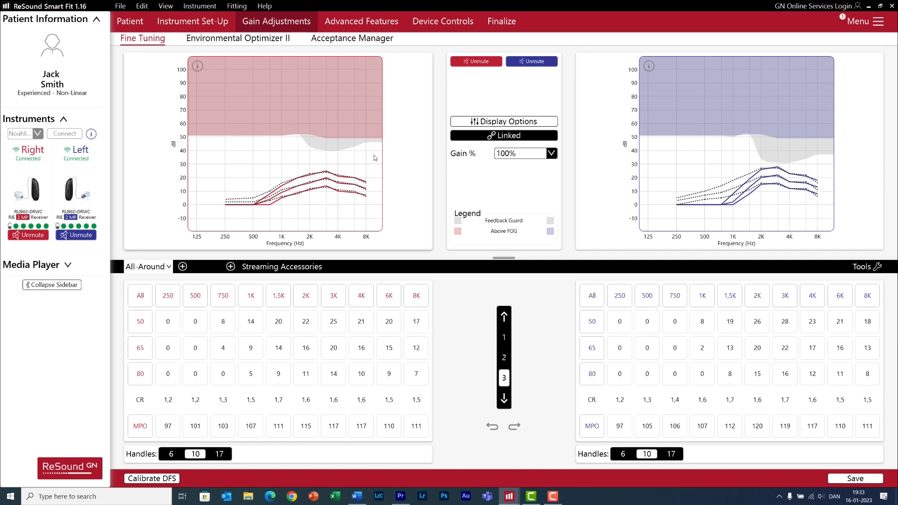
pyautogui.moveTo(378, 212)
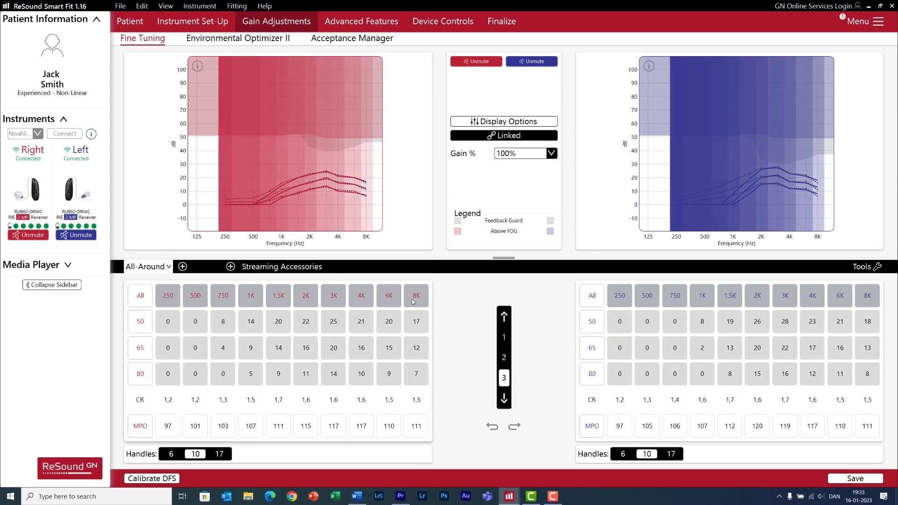
pyautogui.click(140, 321)
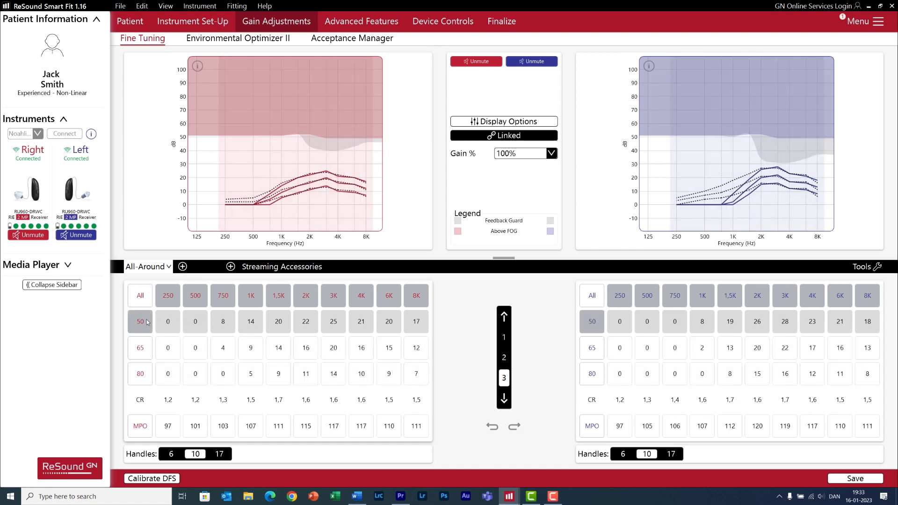
pyautogui.click(140, 348)
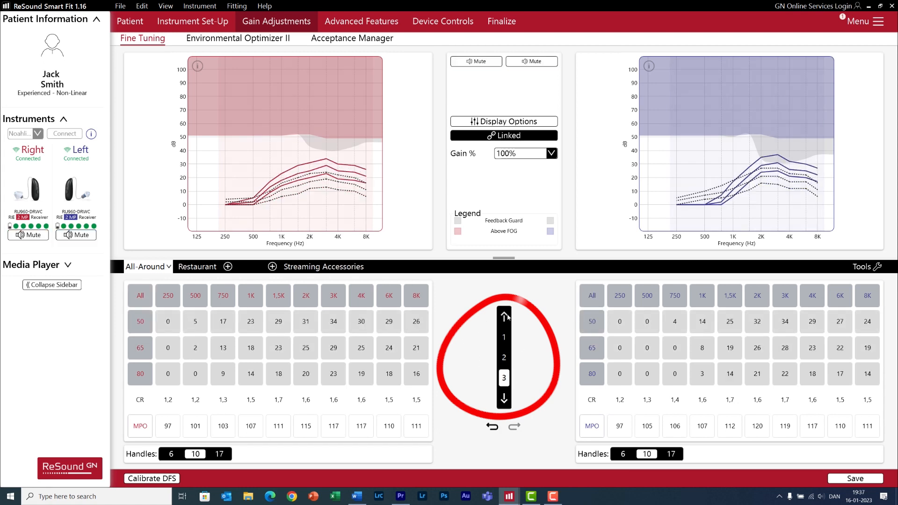
pyautogui.click(503, 315)
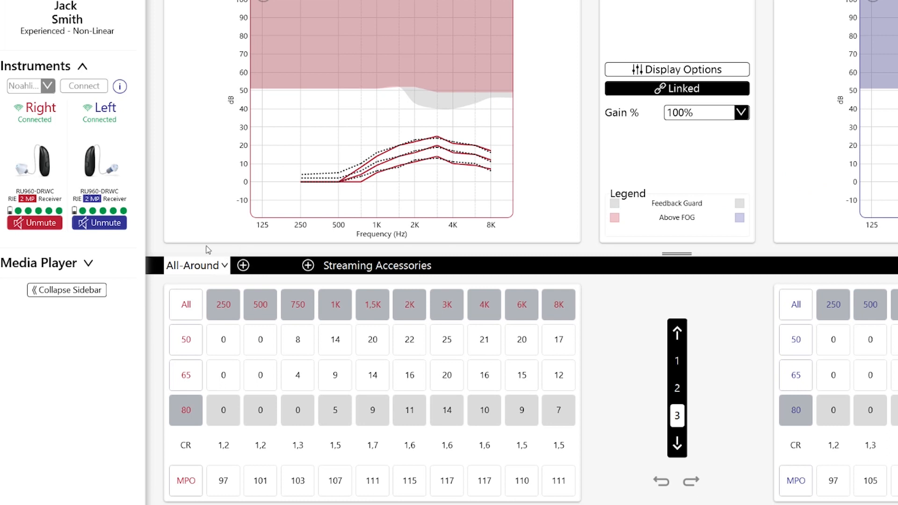
pyautogui.moveTo(196, 265)
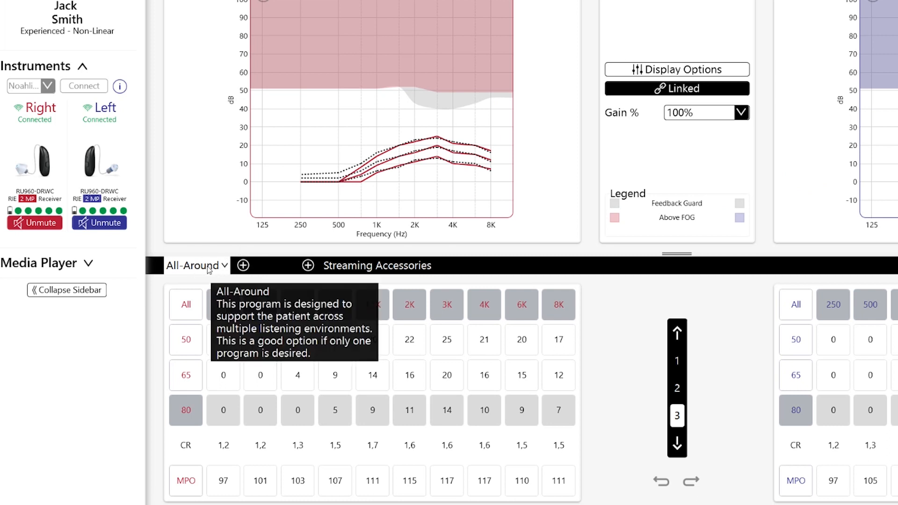
pyautogui.moveTo(212, 295)
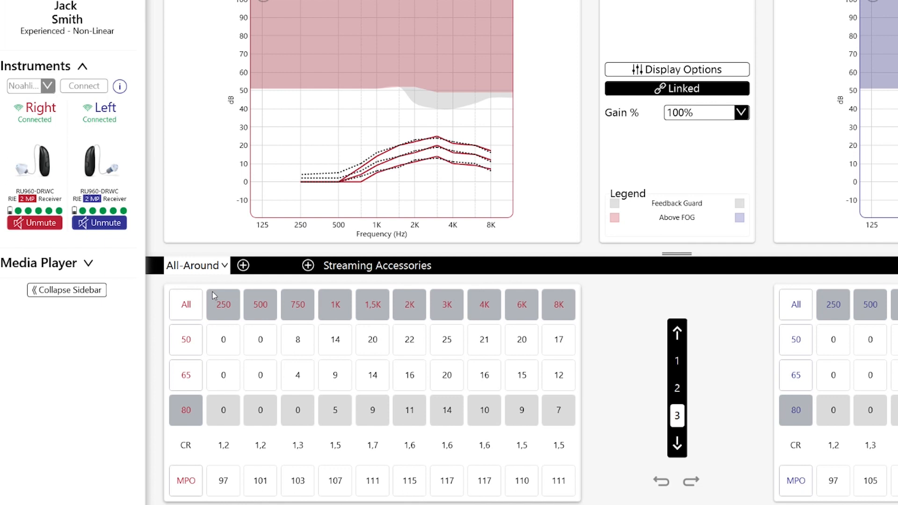
# Add a Restaurant program alongside All-Around and unmute the right hearing aid
pyautogui.click(197, 265)
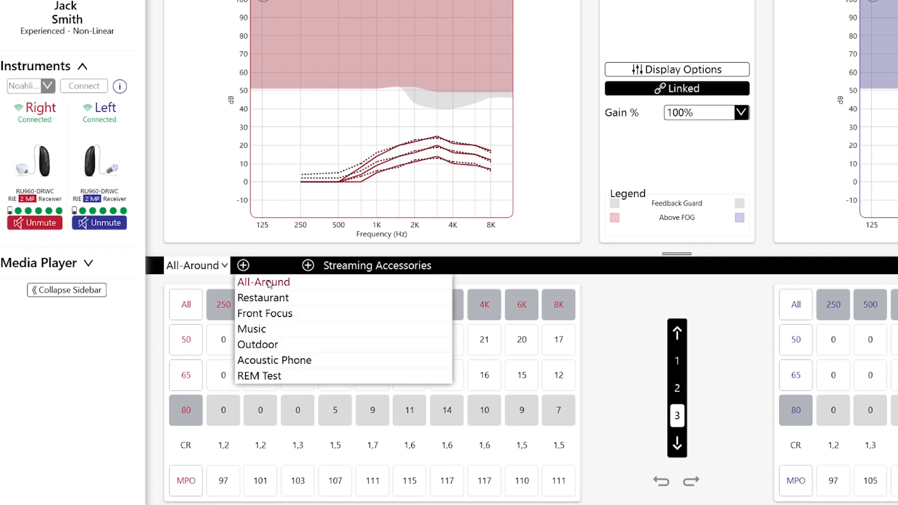
pyautogui.click(264, 281)
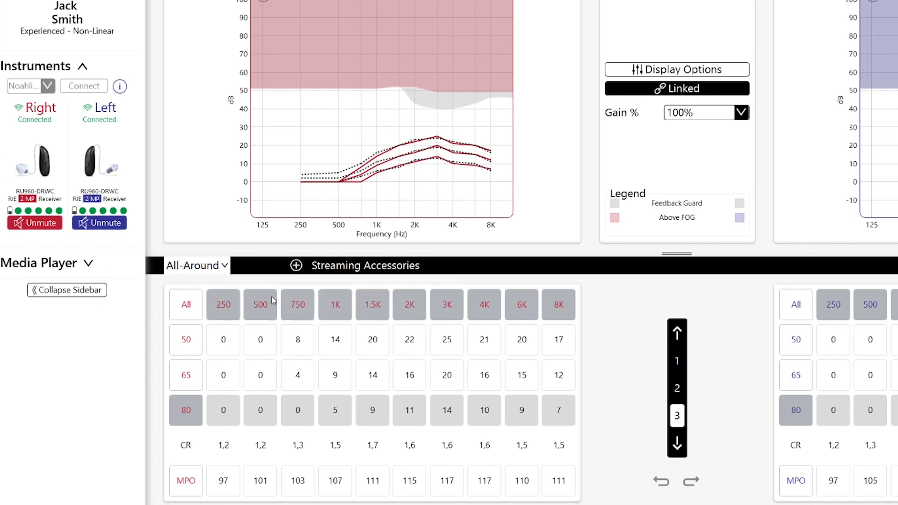
pyautogui.click(297, 265)
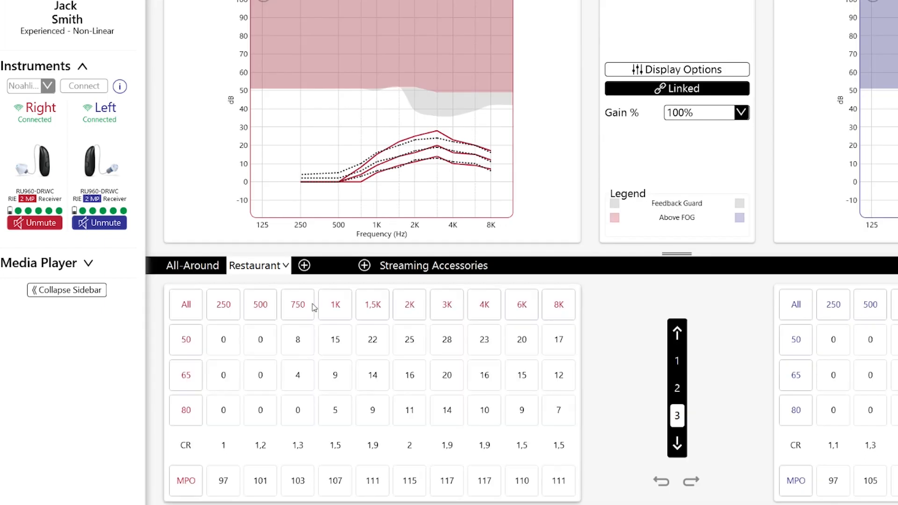
pyautogui.moveTo(304, 286)
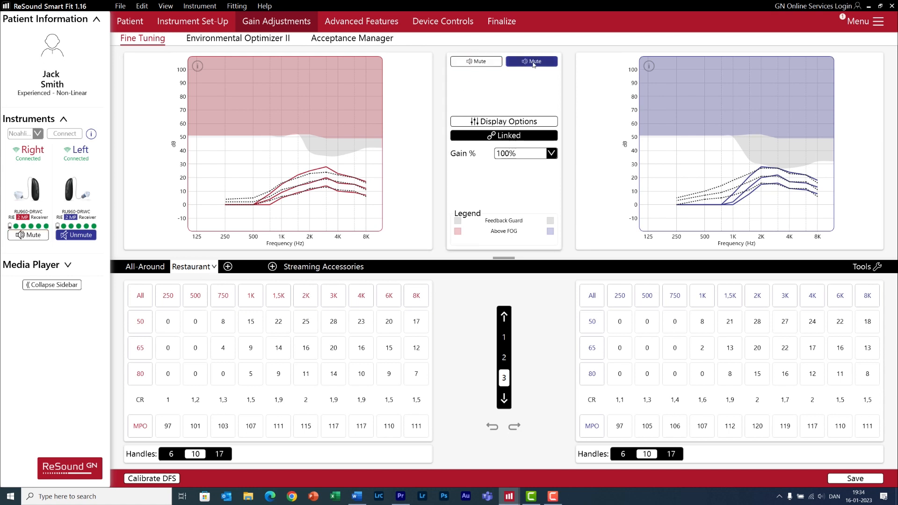
# Unmute the left hearing aid and select the 3K loud-input 80 gain handle
pyautogui.click(531, 61)
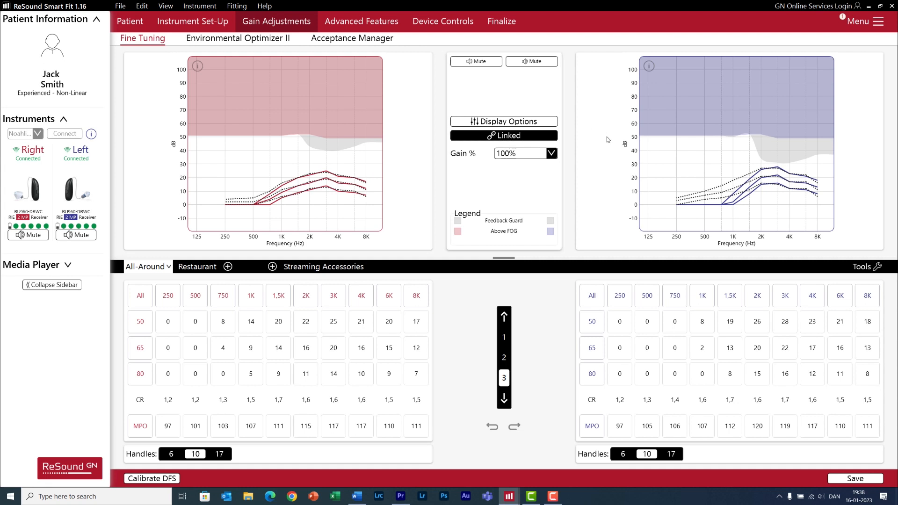
pyautogui.click(251, 295)
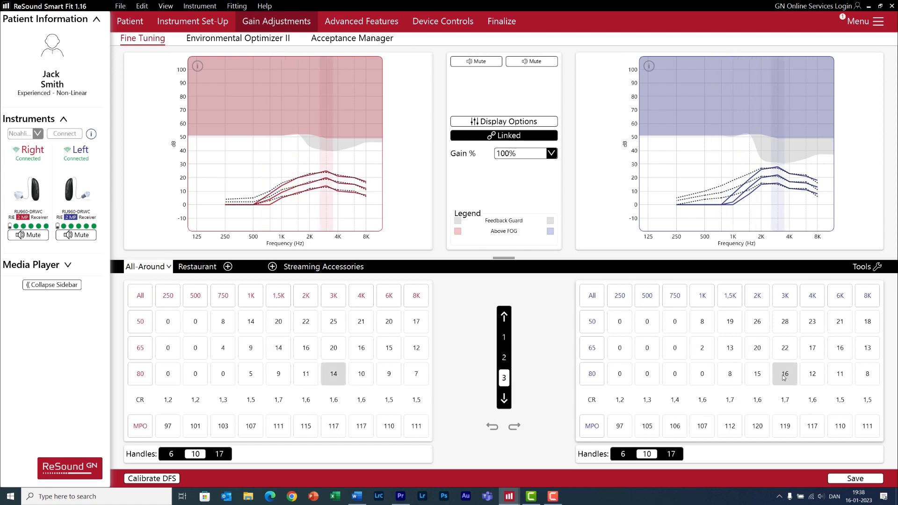
pyautogui.moveTo(780, 337)
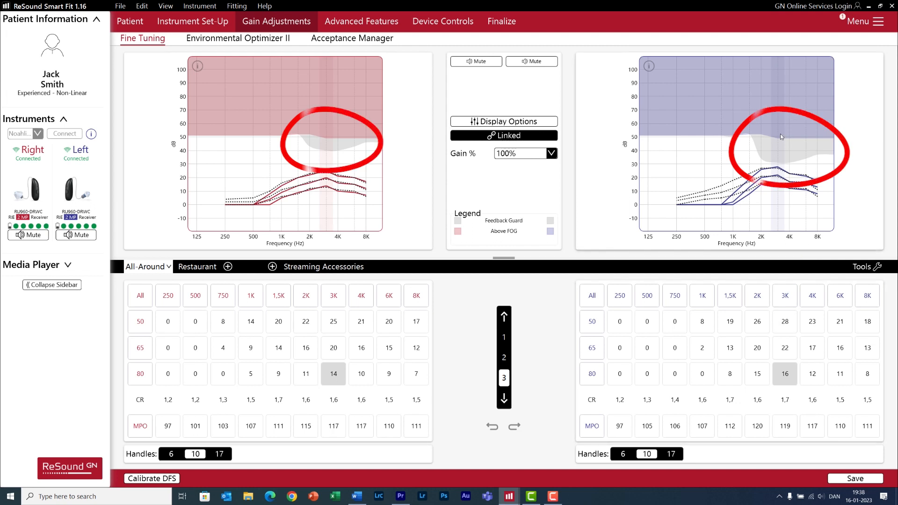
pyautogui.moveTo(802, 147)
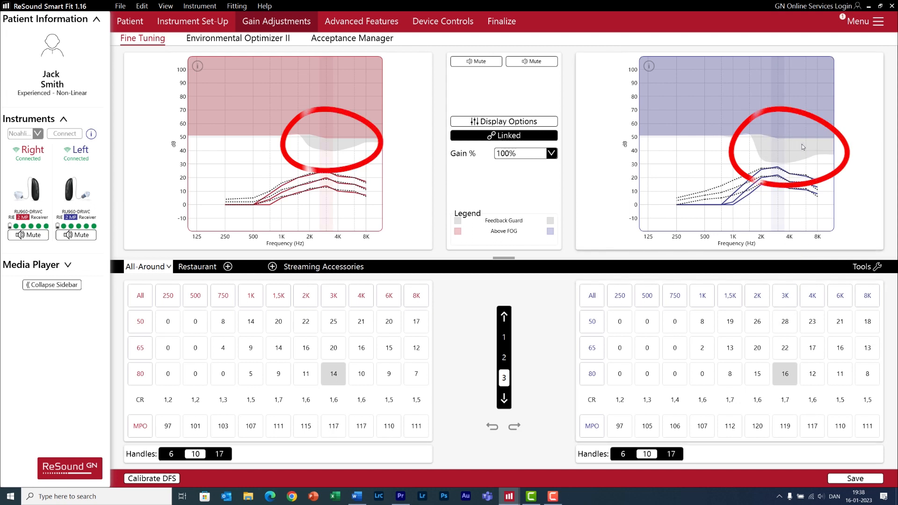
pyautogui.moveTo(656, 256)
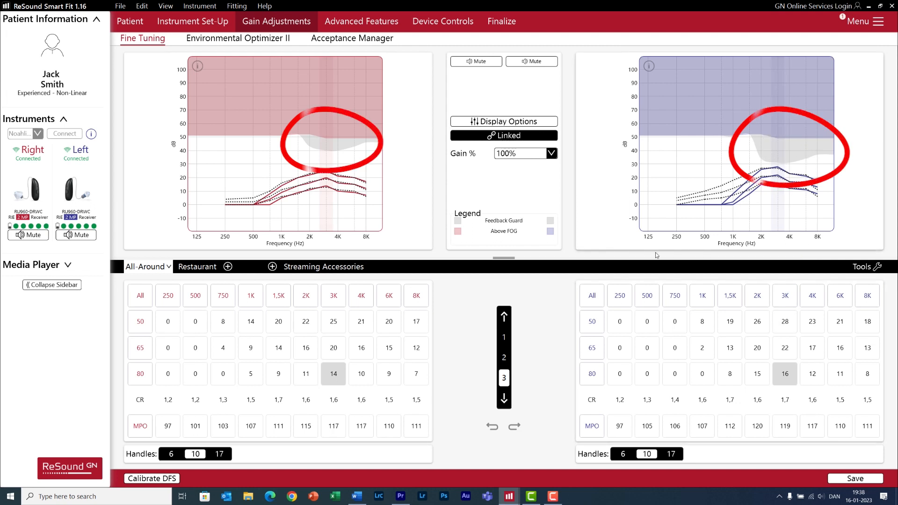